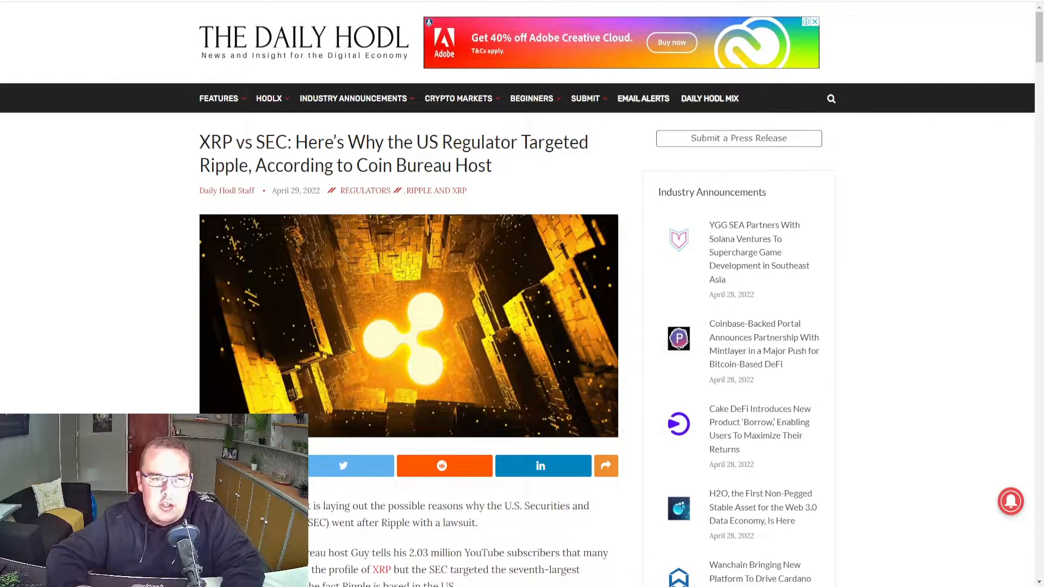
pyautogui.scroll(-3)
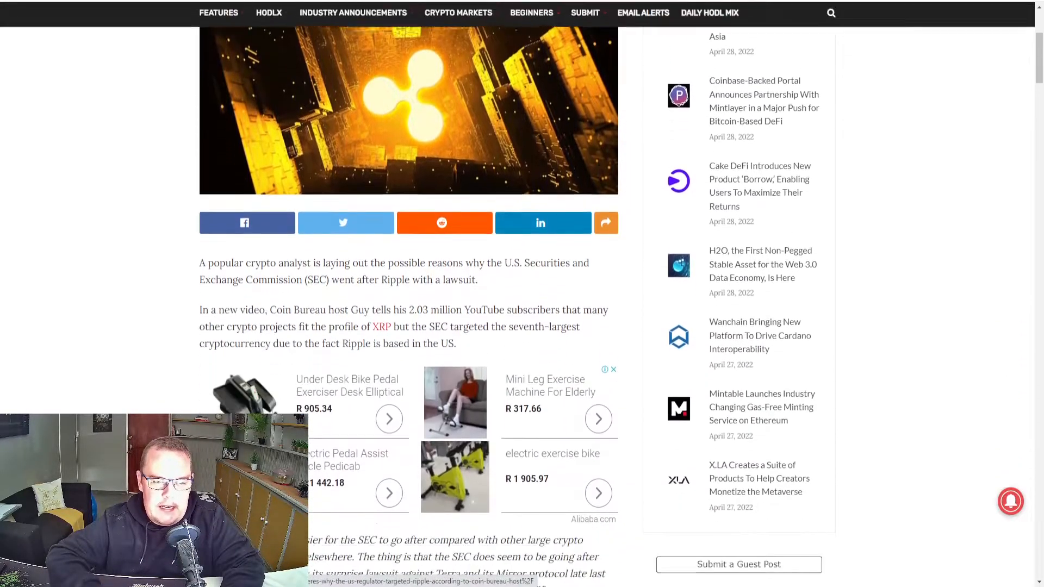
pyautogui.scroll(-3)
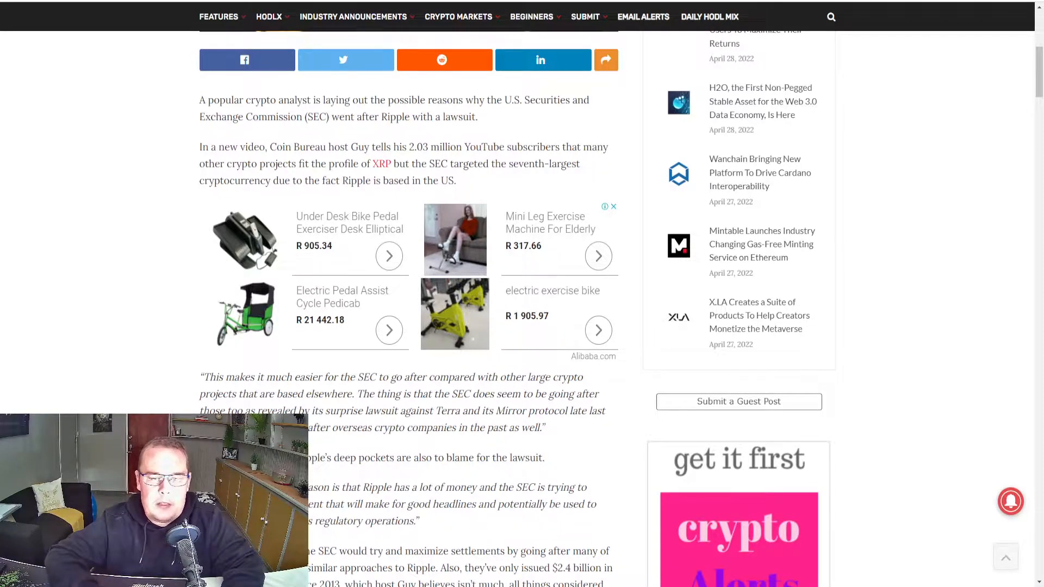
pyautogui.scroll(-3)
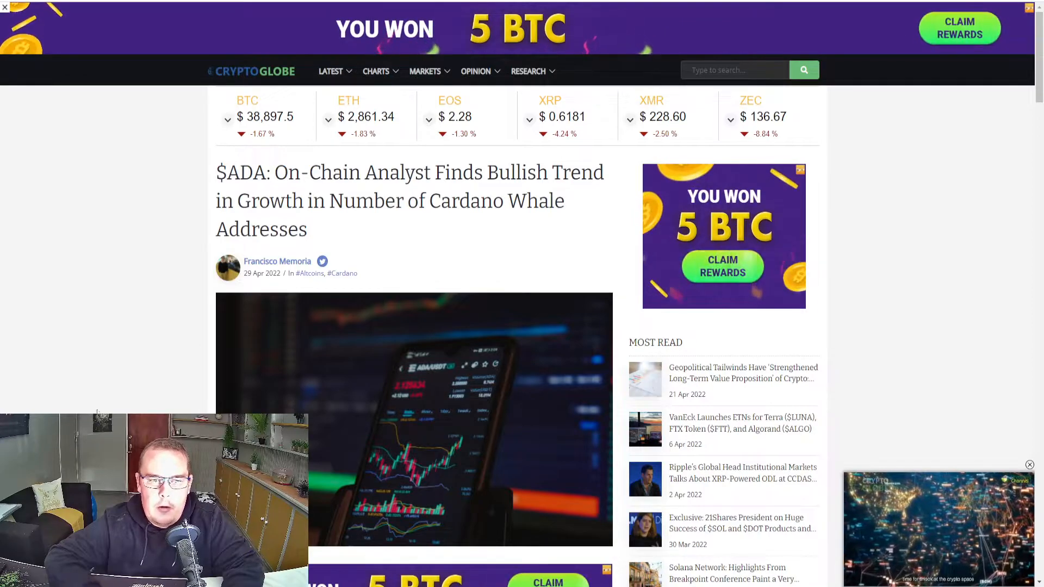
pyautogui.scroll(-3)
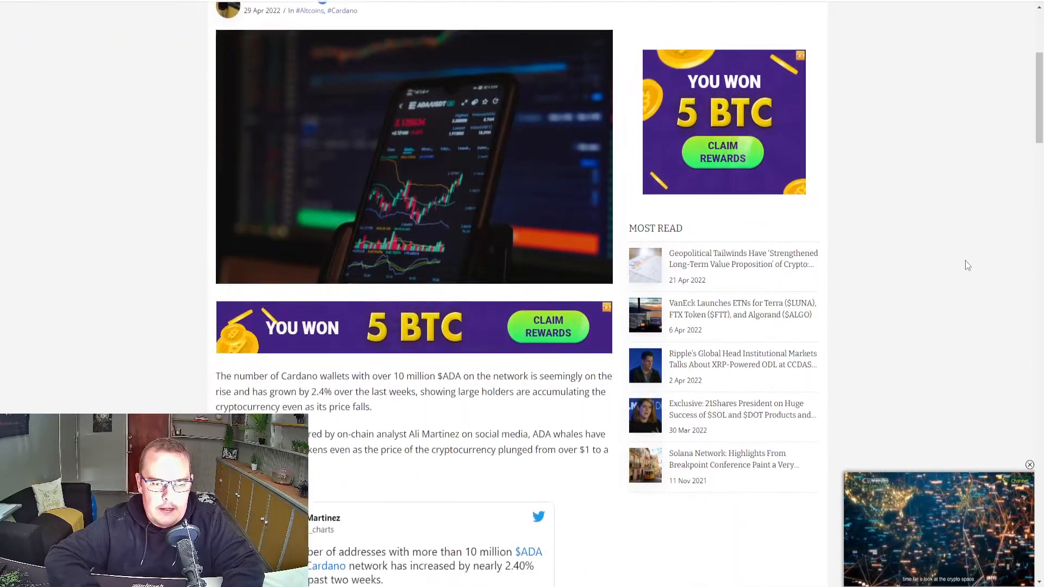
pyautogui.scroll(-3)
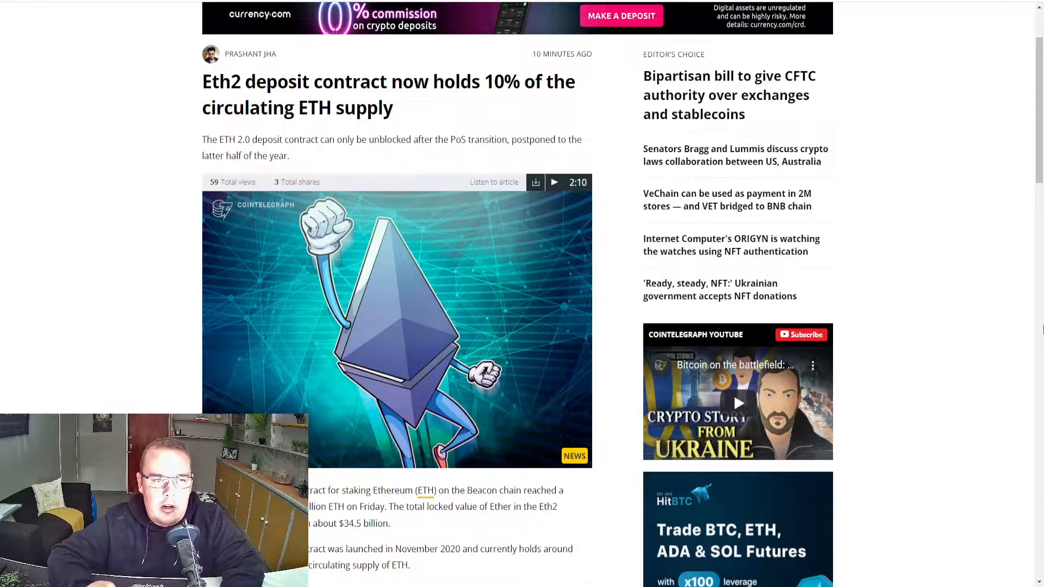
pyautogui.moveTo(988, 412)
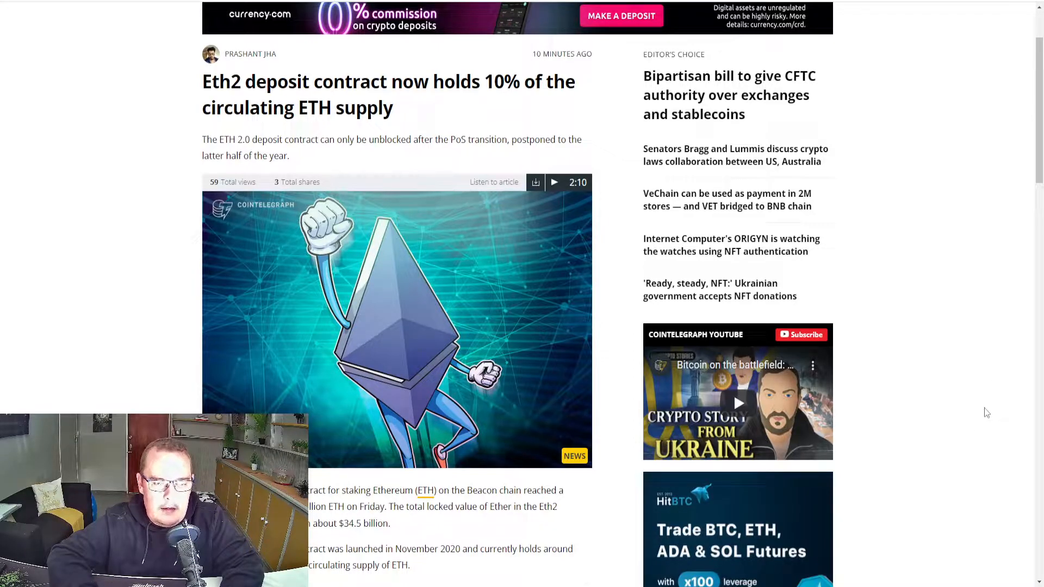
pyautogui.scroll(-3)
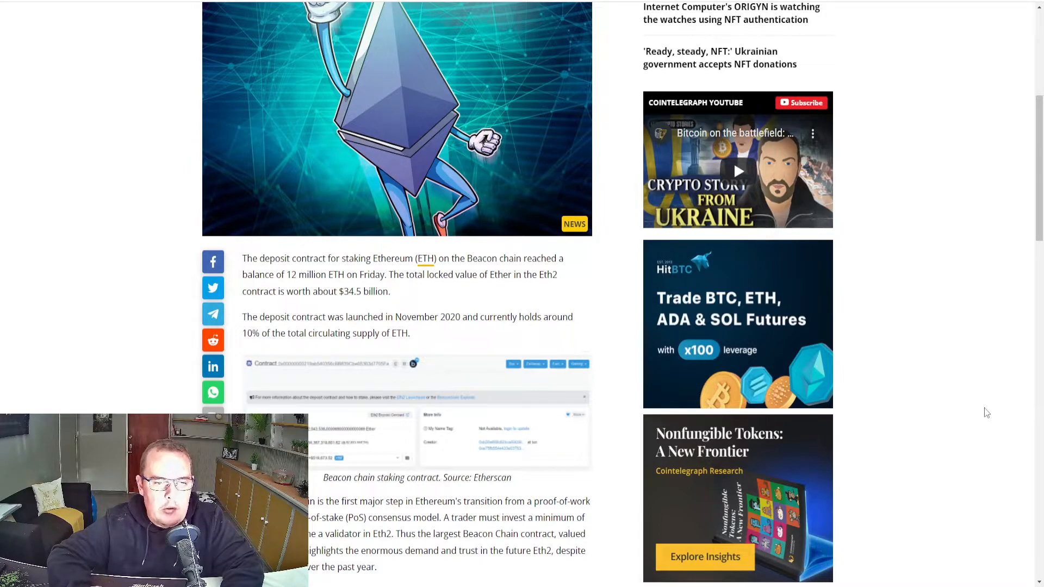
pyautogui.moveTo(978, 439)
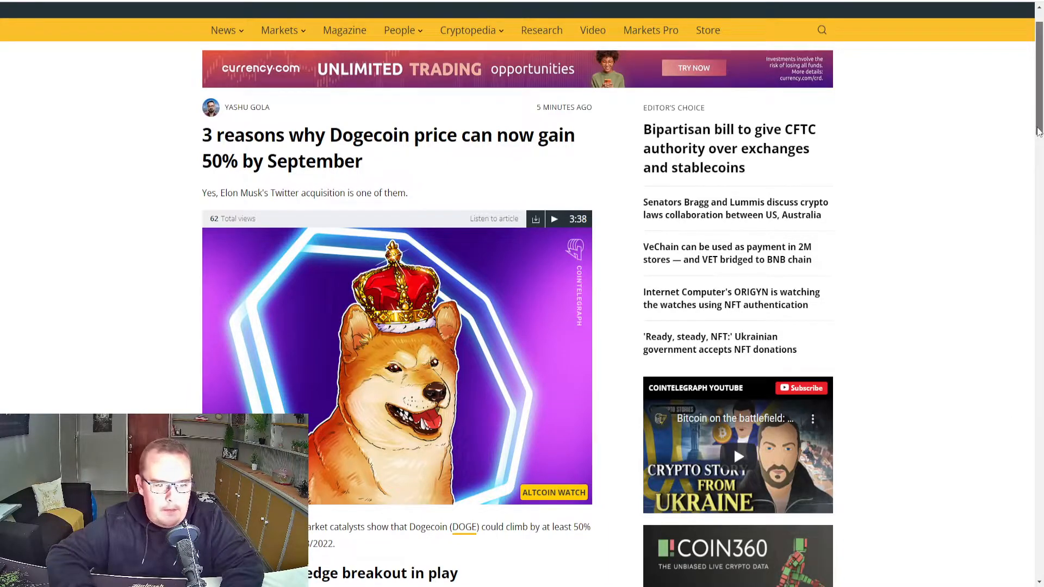
pyautogui.scroll(-3)
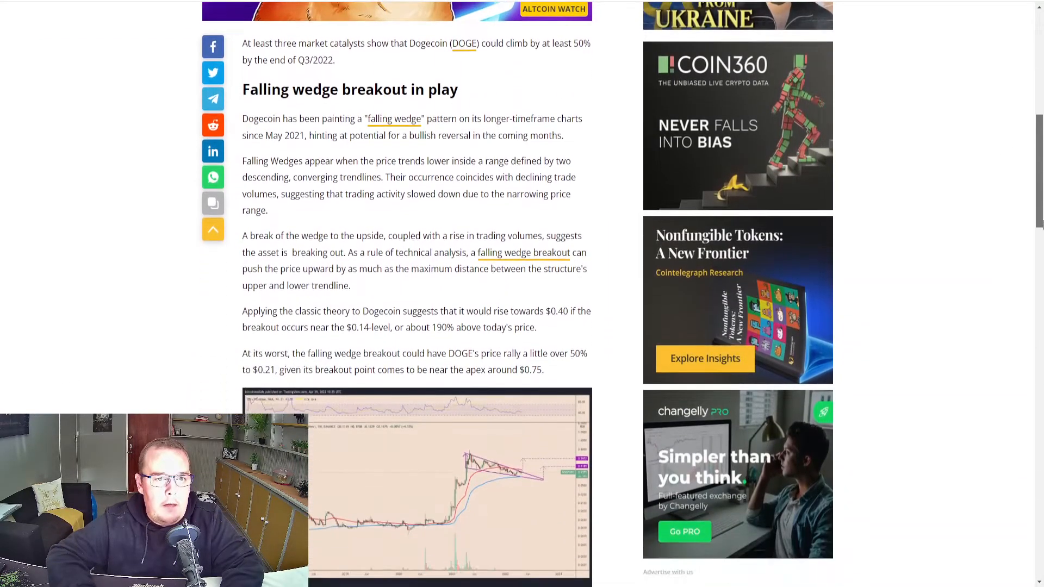
pyautogui.scroll(-3)
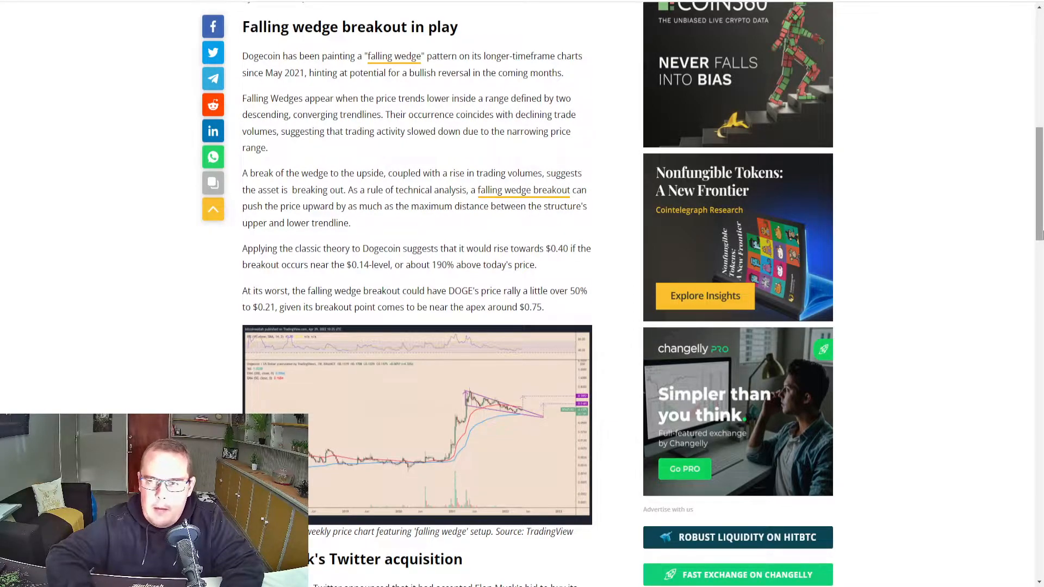
pyautogui.scroll(-3)
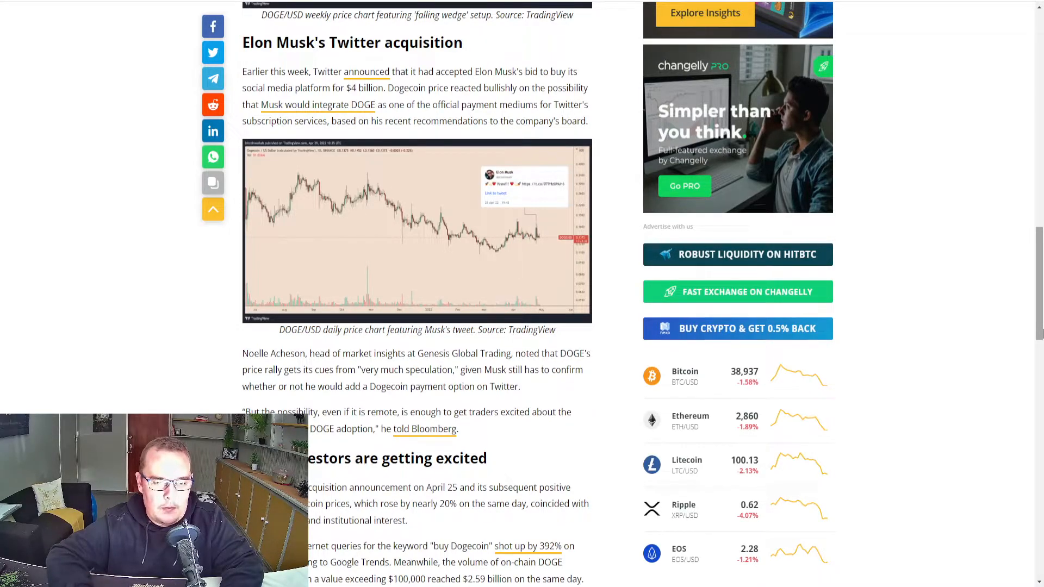
pyautogui.scroll(-3)
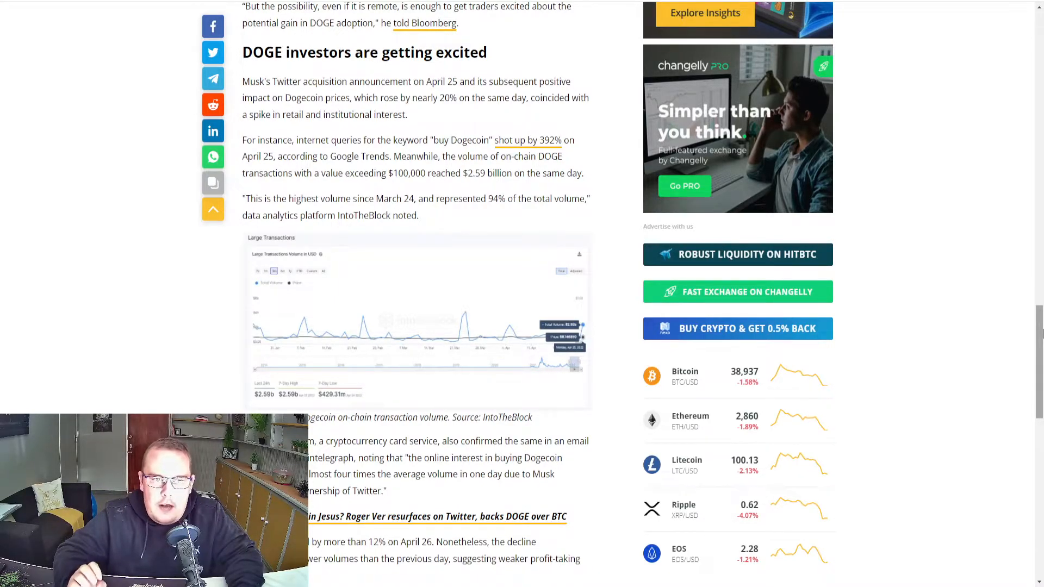
pyautogui.scroll(3)
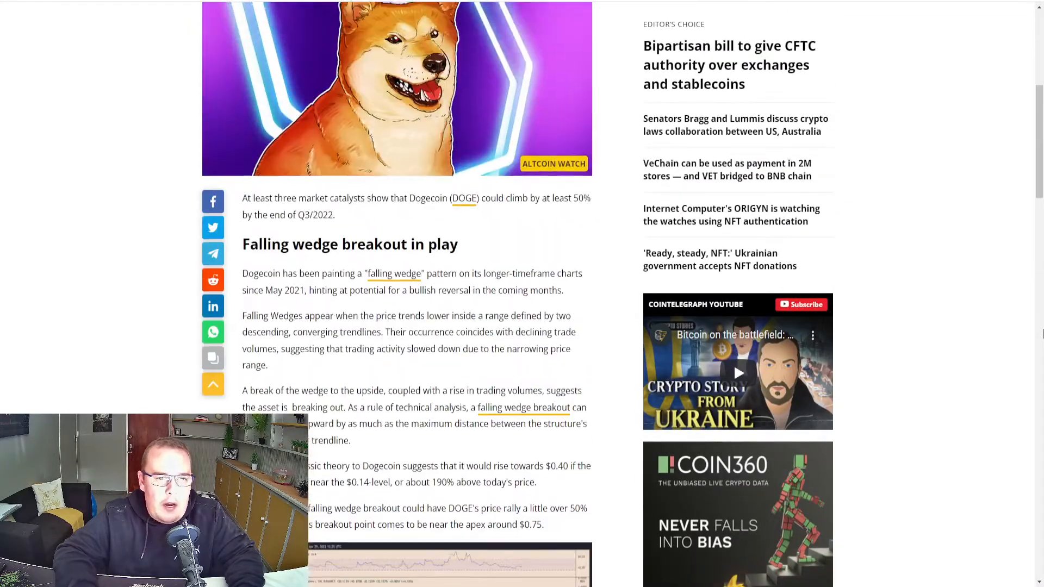
pyautogui.scroll(3)
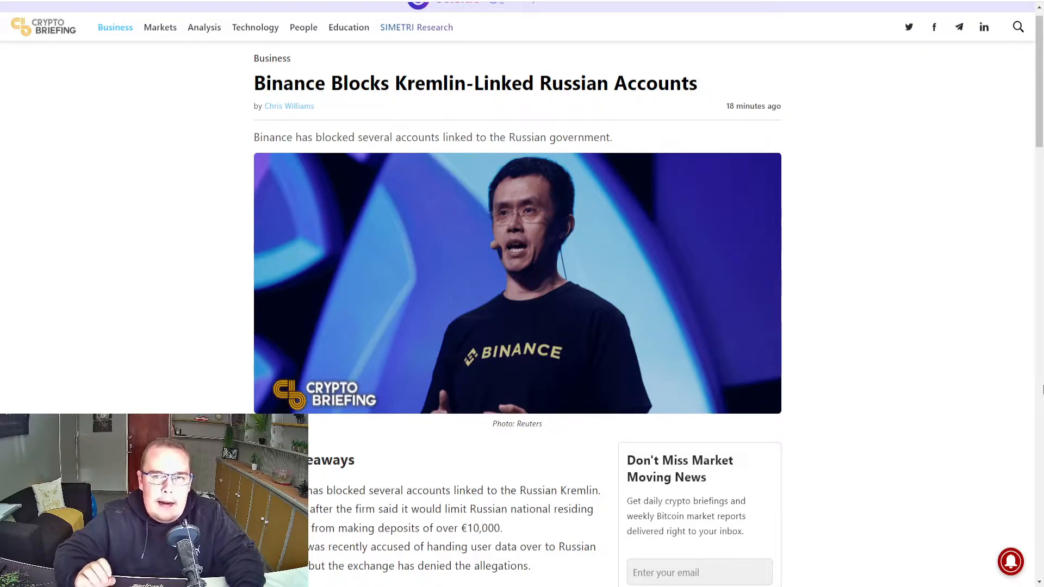
pyautogui.scroll(-3)
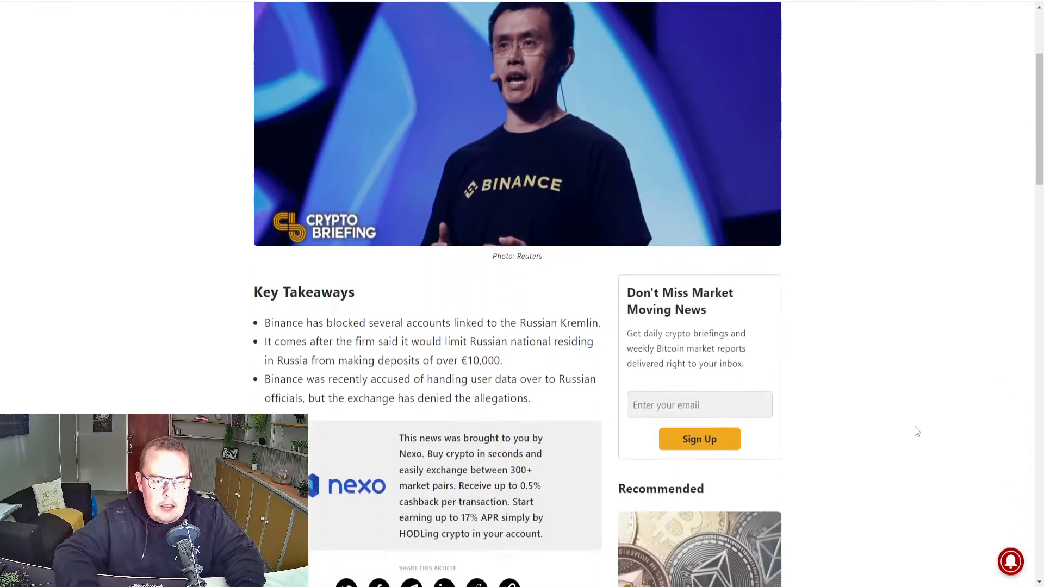
pyautogui.scroll(-3)
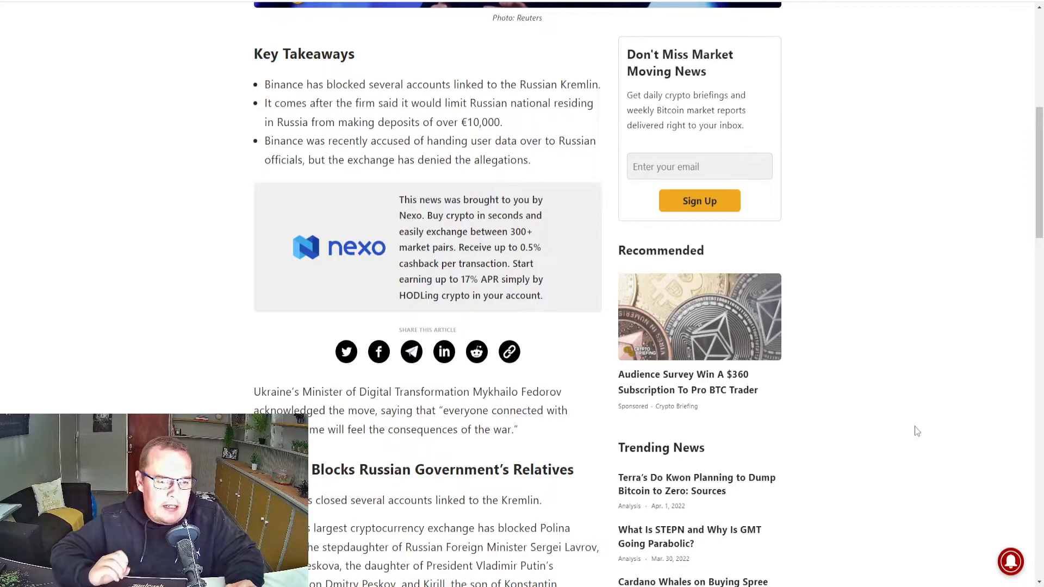
pyautogui.scroll(-3)
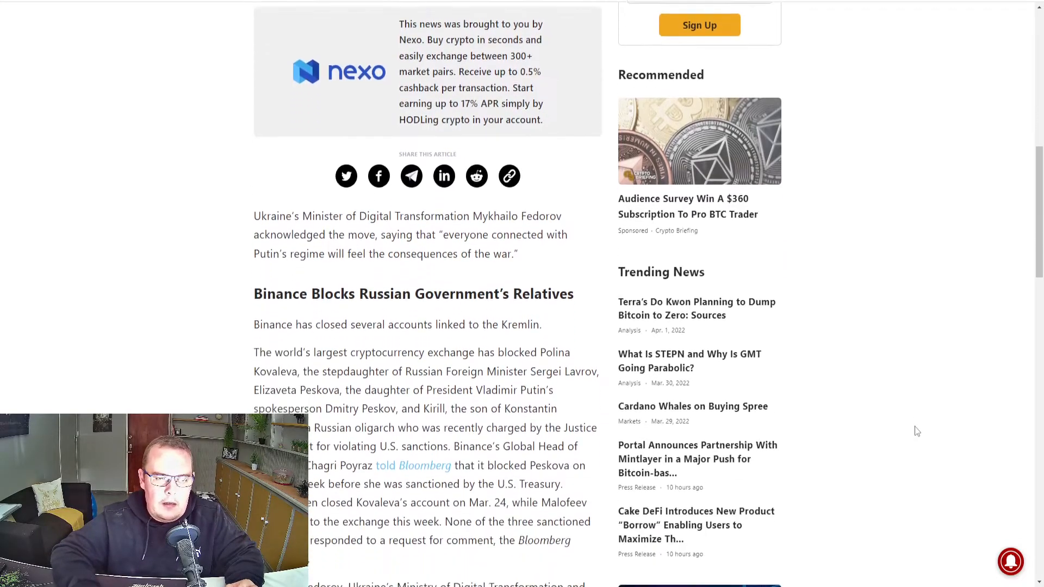
pyautogui.scroll(-3)
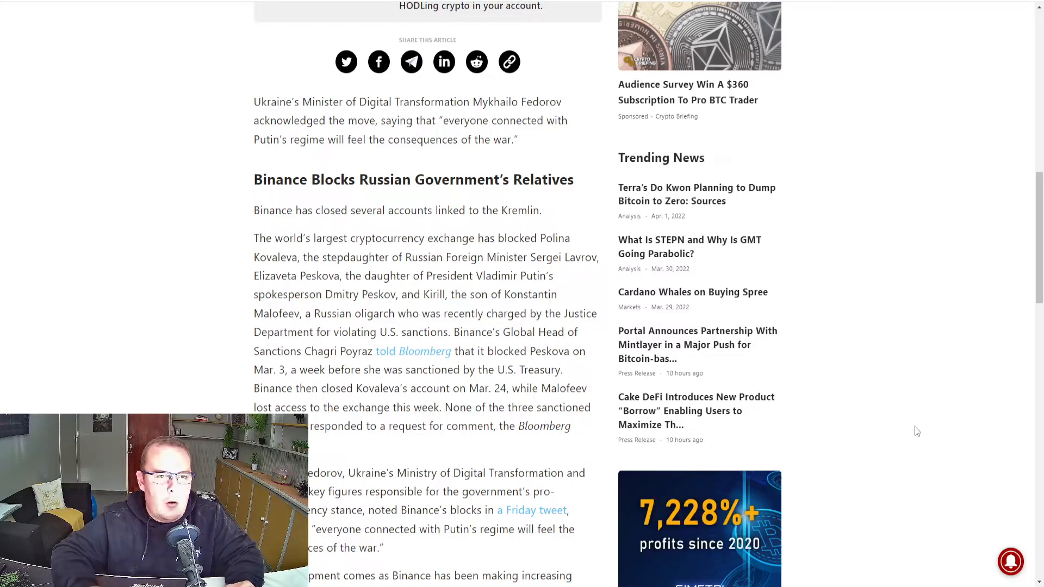
pyautogui.scroll(3)
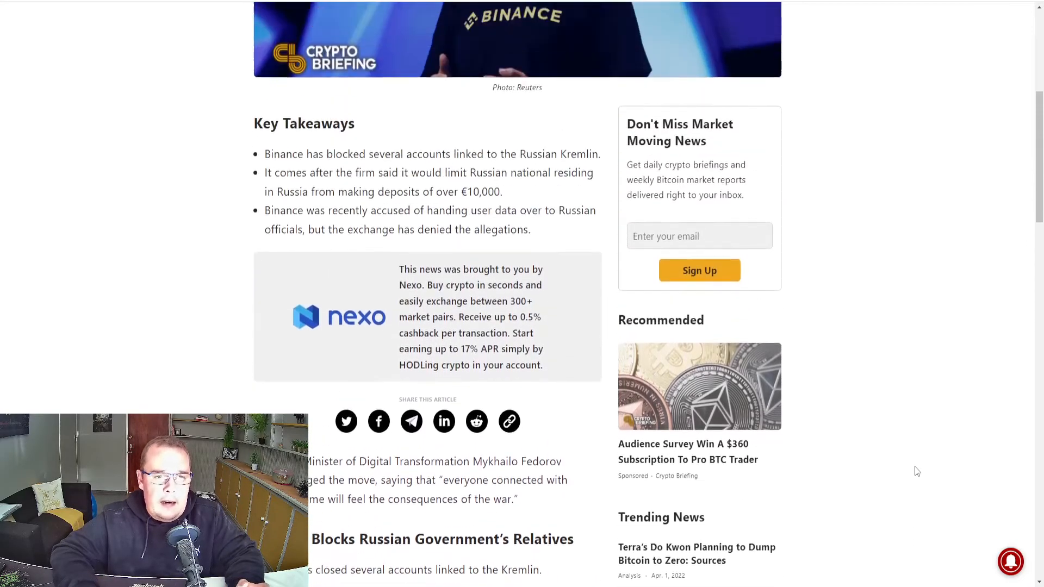
pyautogui.scroll(3)
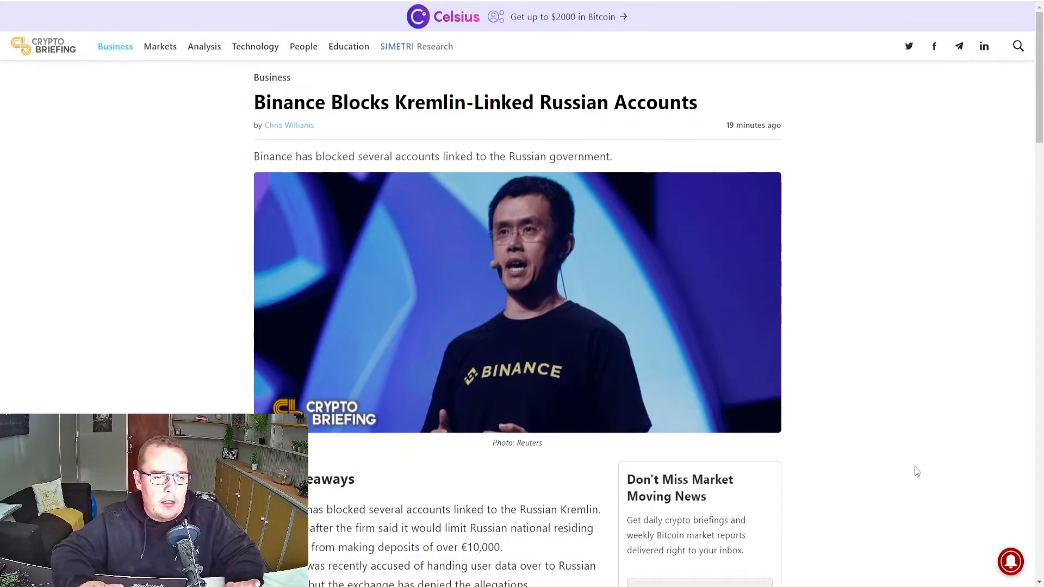